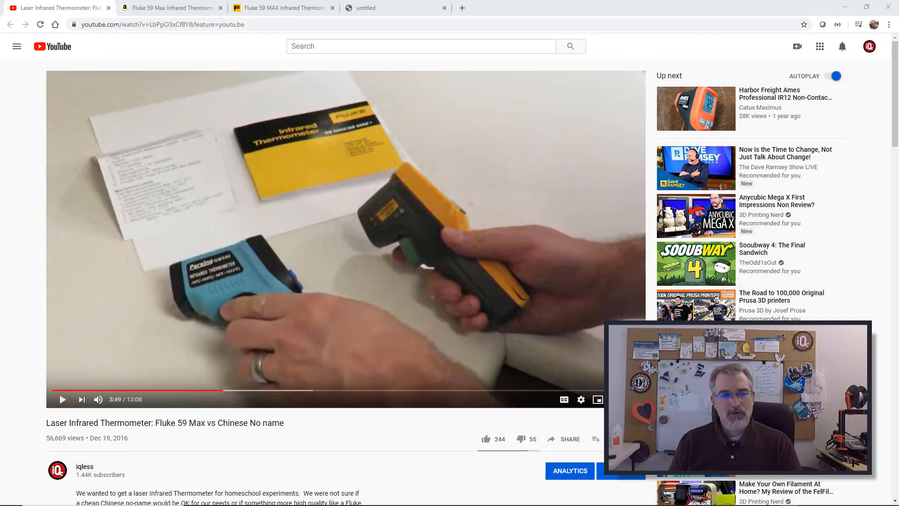
- Scroll past the YouTube video comments and switch to the 59 MAX Users Manual PDF tab
{"action": "scroll", "scroll_direction": "down", "scroll_amount": 3}
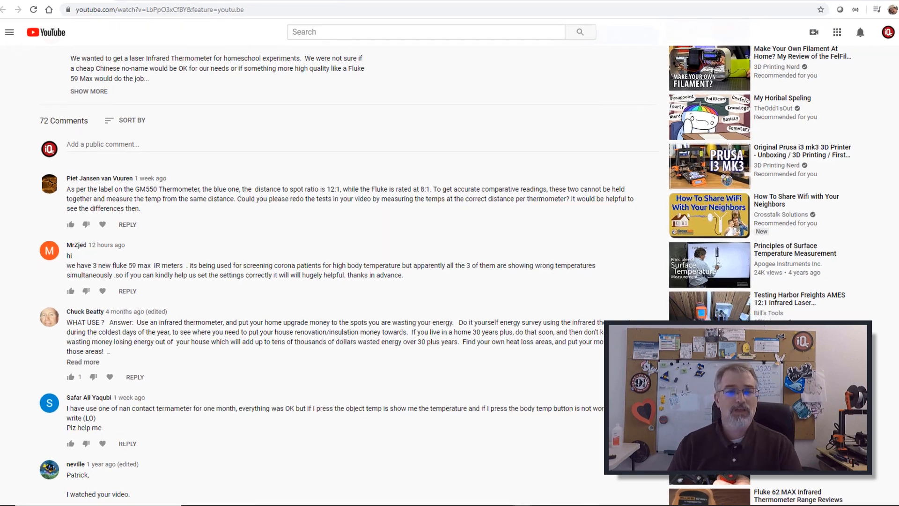
{"action": "scroll", "scroll_direction": "down", "scroll_amount": 3}
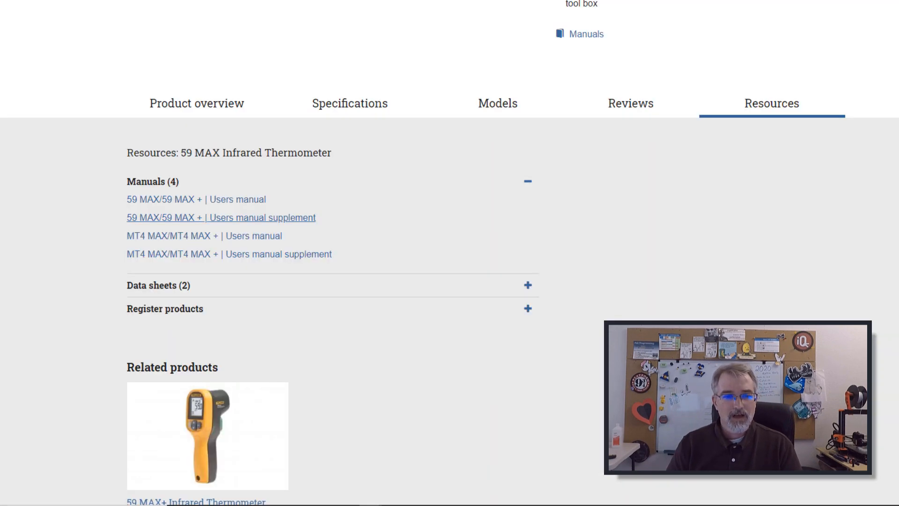
{"action": "left_click", "coordinate": [220, 217]}
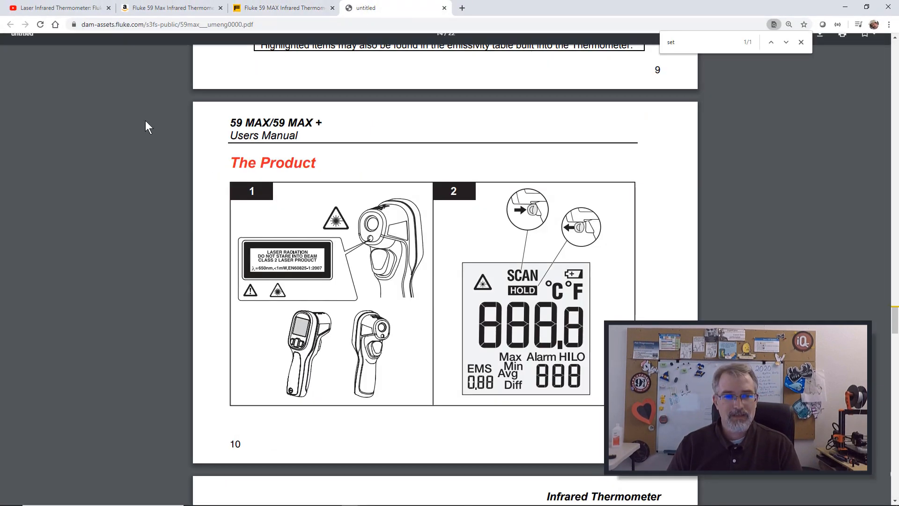